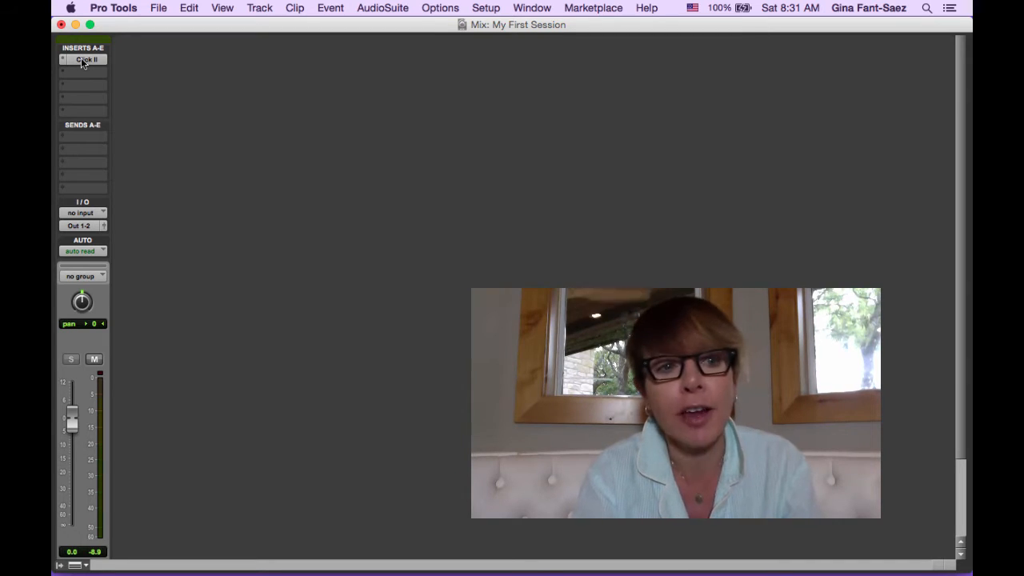
- Open the Click II plug-in window from the Click track's insert
click(83, 60)
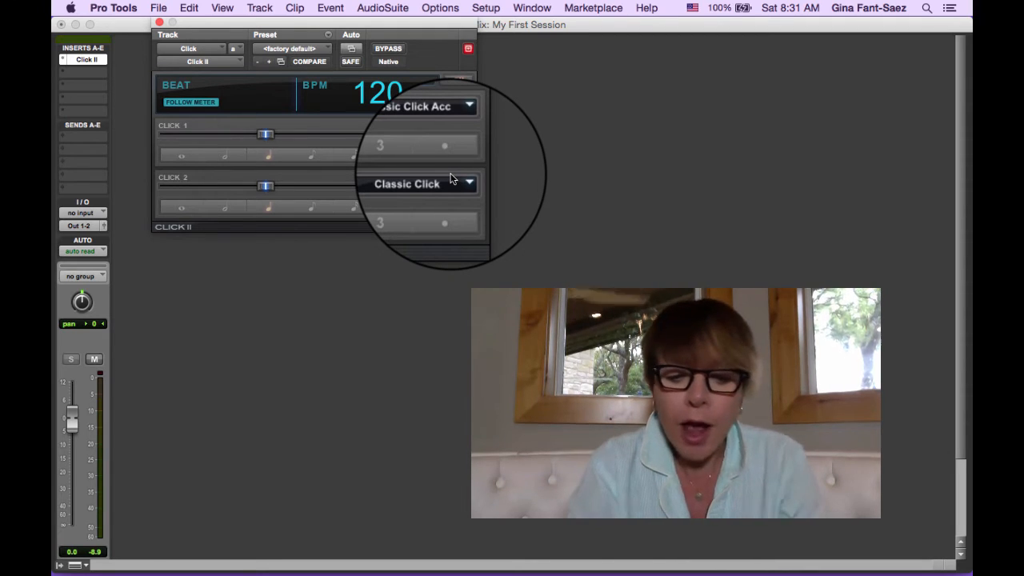
- Set the session tempo to 97 BPM in the Transport window
click(531, 8)
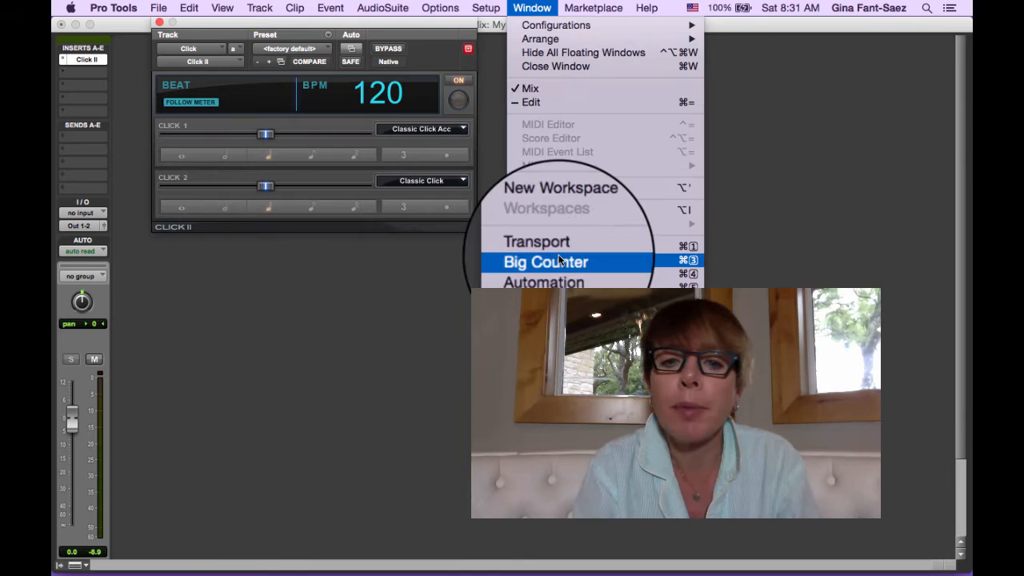
click(536, 240)
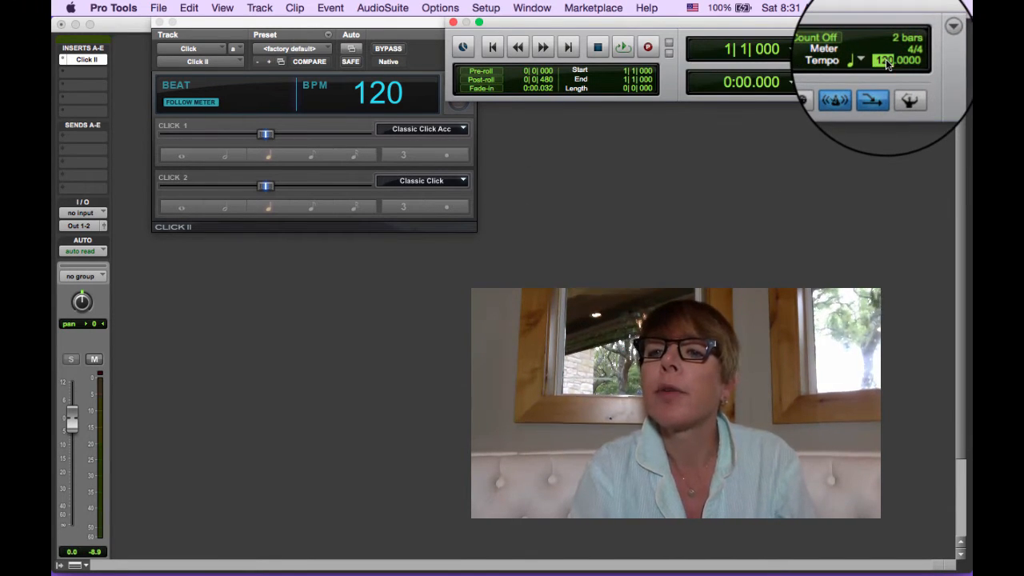
text(97)
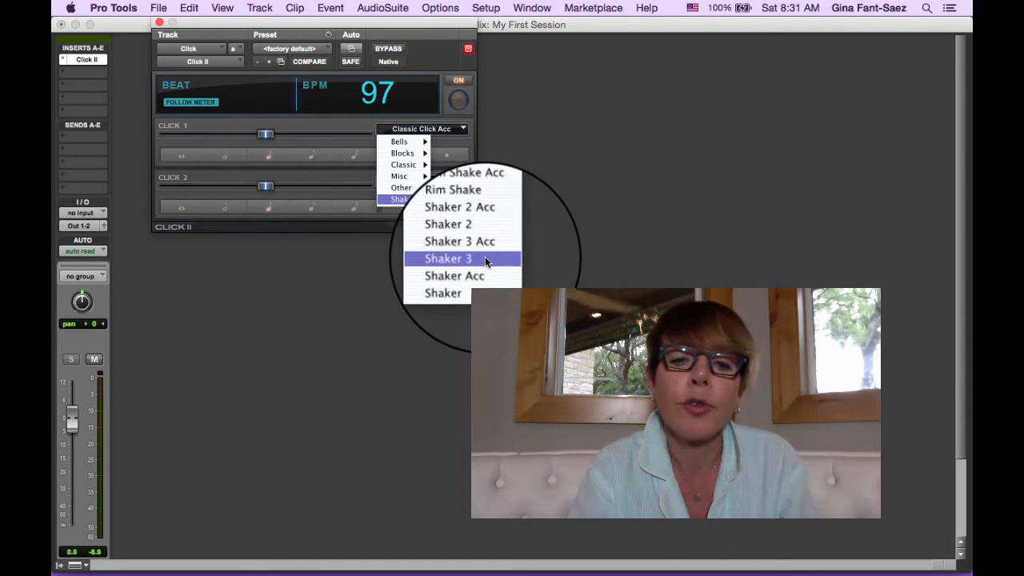
- Set both Click 1 and Click 2 sounds to Shaker 3
click(448, 257)
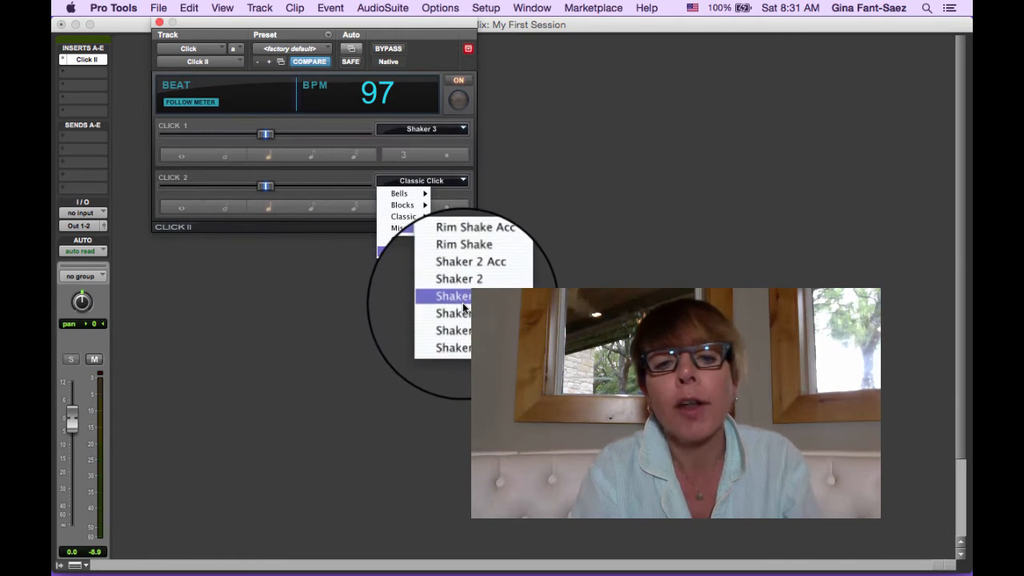
click(453, 296)
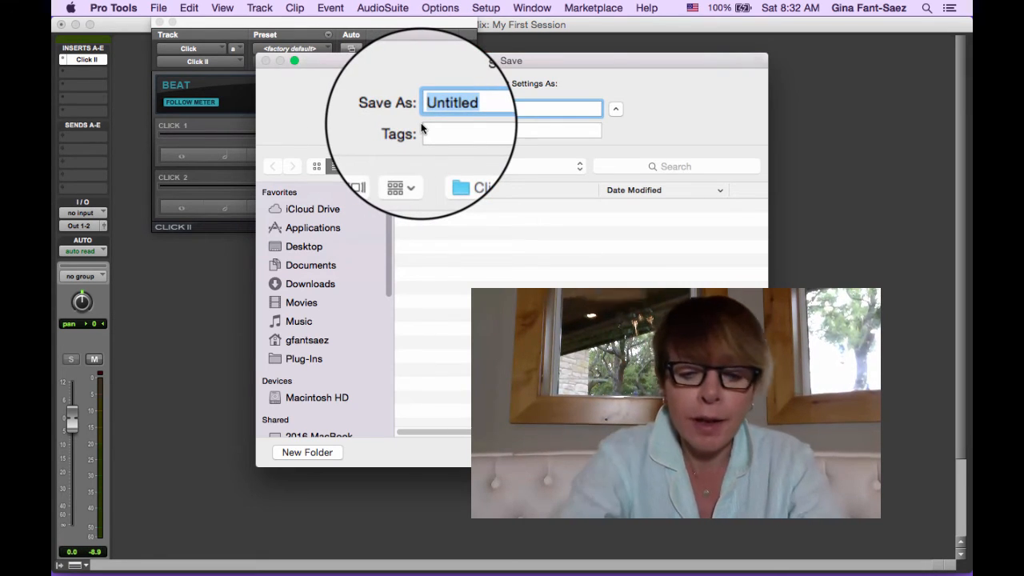
- Save the Click II settings as a preset named 'G Shaker'
text(G Sha)
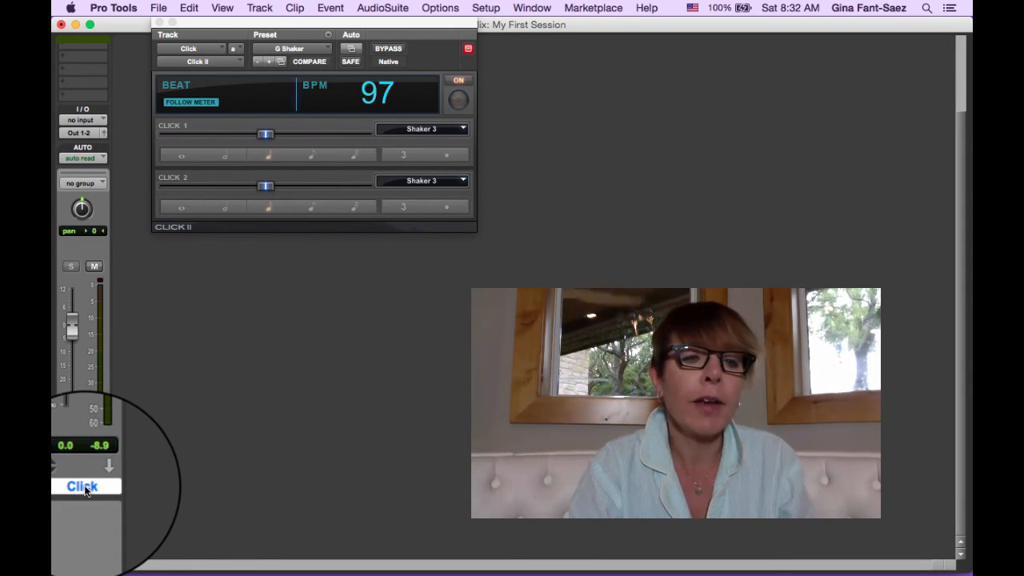
- Delete the original Click track, leaving the mix window empty
click(259, 8)
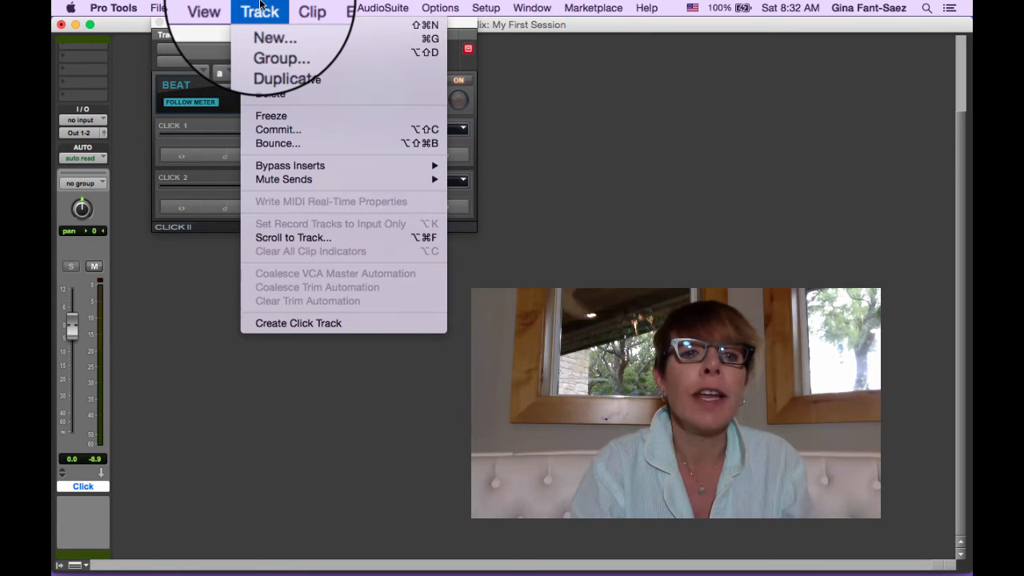
click(136, 307)
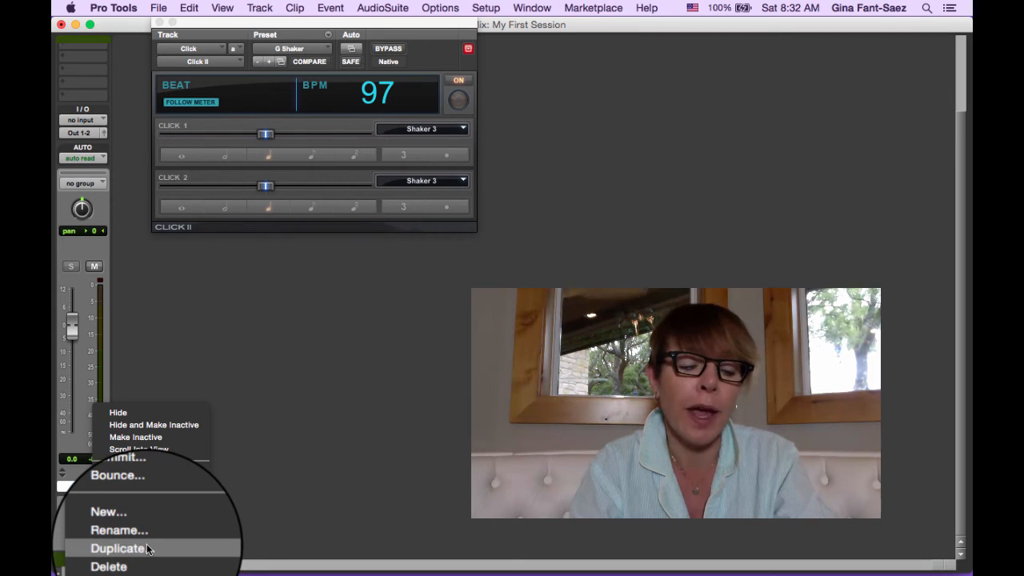
click(119, 547)
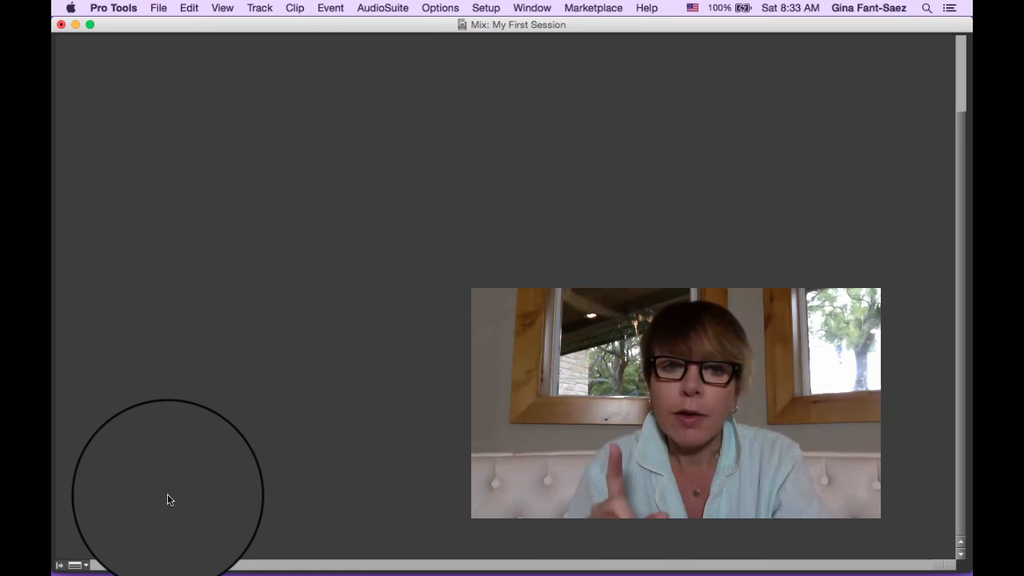
click(259, 8)
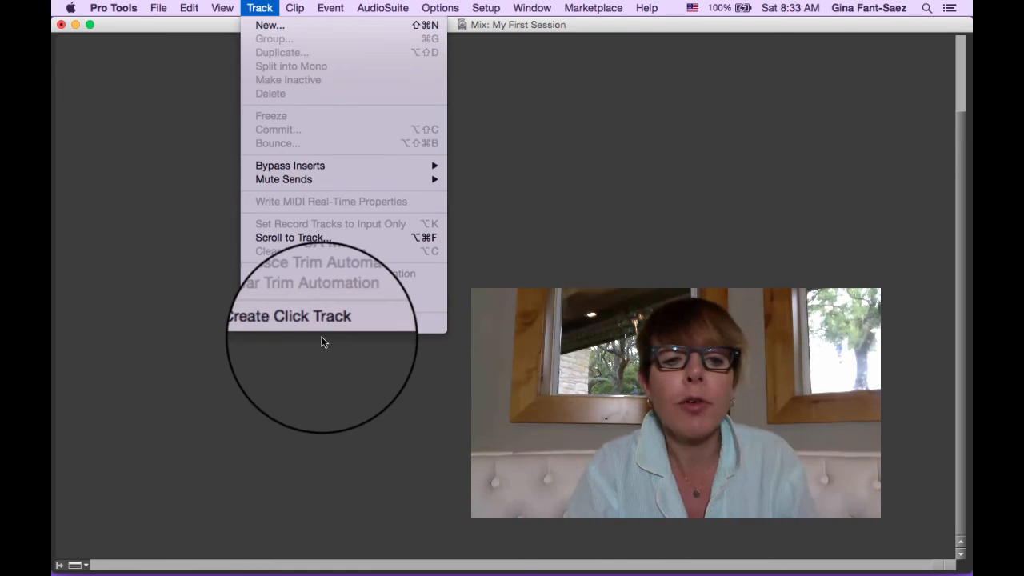
- Create a new click track and load the 'G Shaker' preset into its Click II plug-in
click(288, 315)
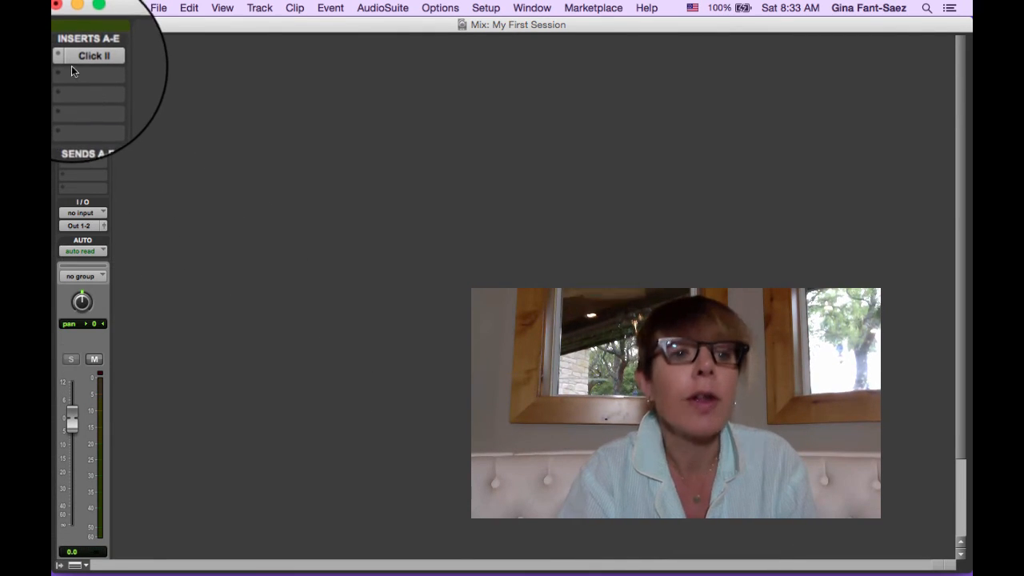
click(93, 55)
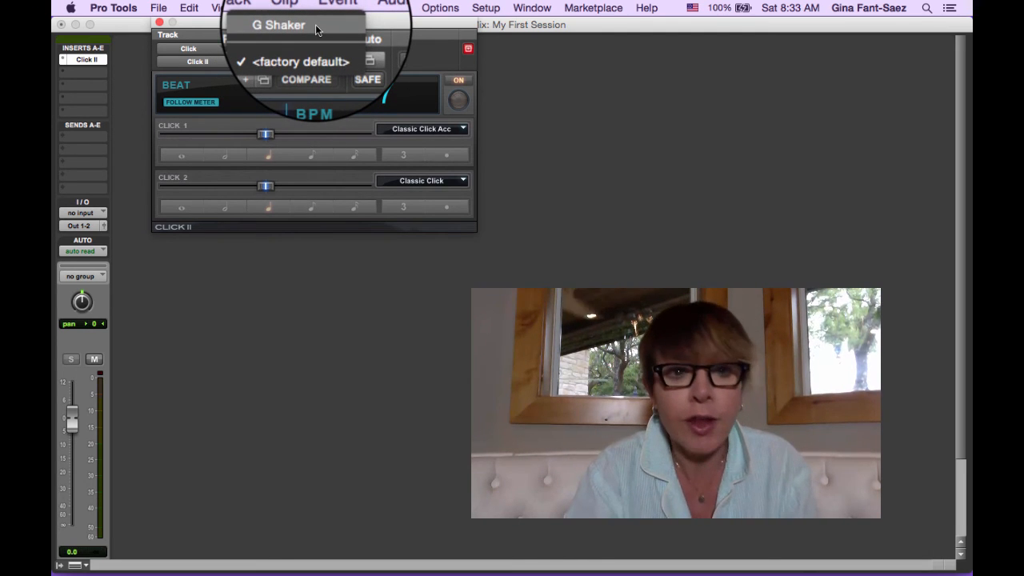
click(279, 26)
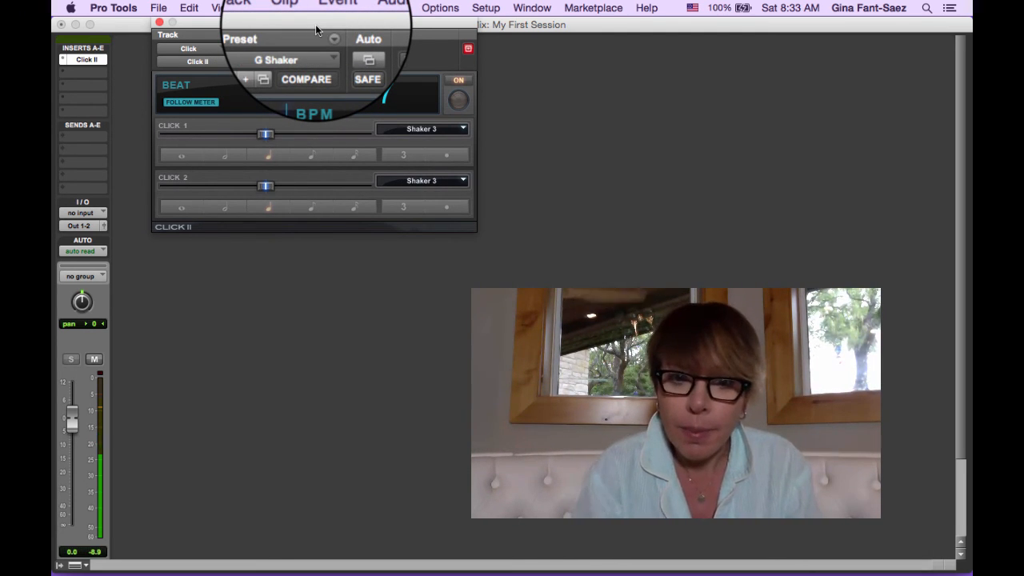